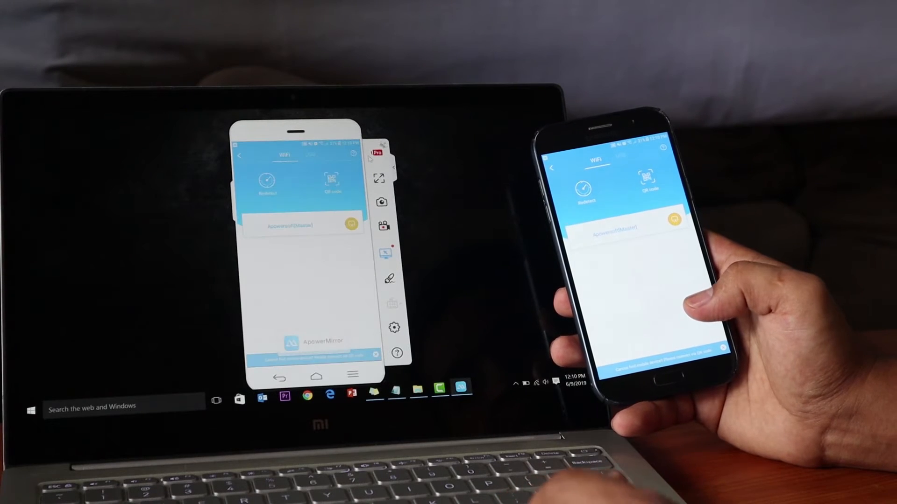
Run the downloaded ApowerMirror installer, allowing it past the security warning
{"action": "left_click", "coordinate": [614, 163]}
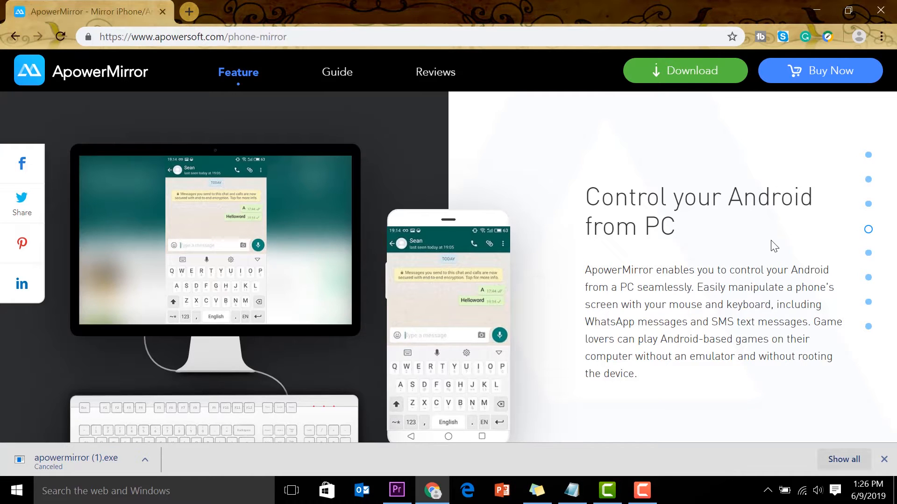
{"action": "scroll", "scroll_direction": "down", "scroll_amount": 3}
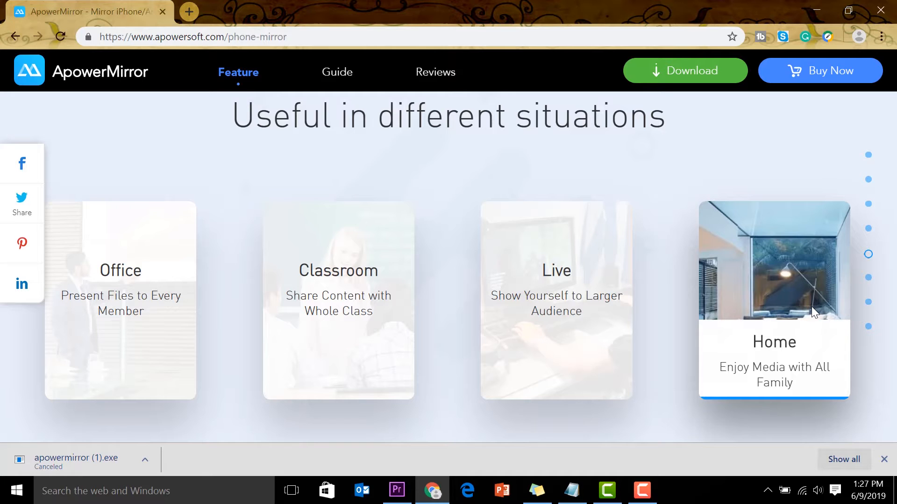
{"action": "mouse_move", "coordinate": [703, 74]}
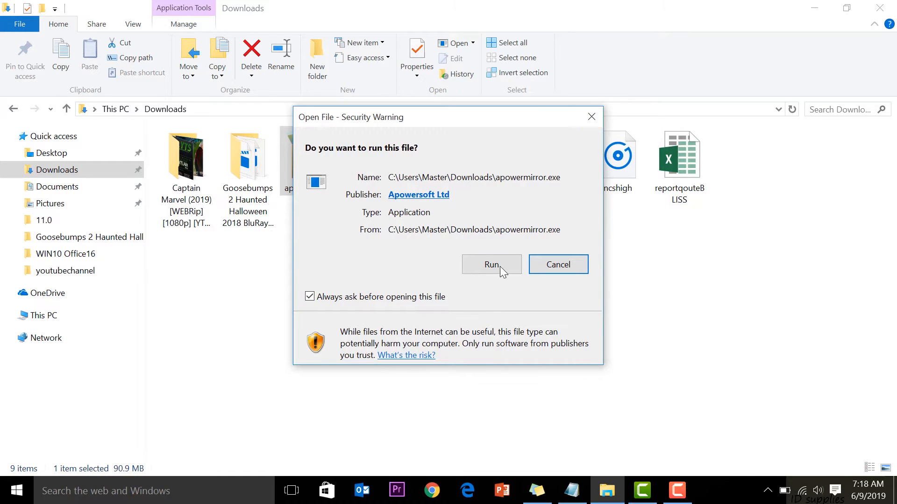
{"action": "left_click", "coordinate": [492, 264]}
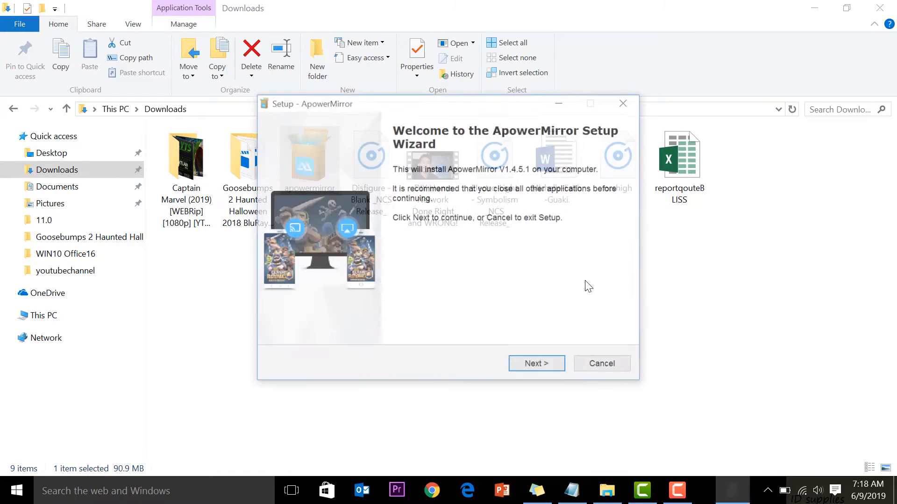
Accept the license, keep desktop, Quick Launch and startup options, and install V1.4.5.1
{"action": "left_click", "coordinate": [537, 364]}
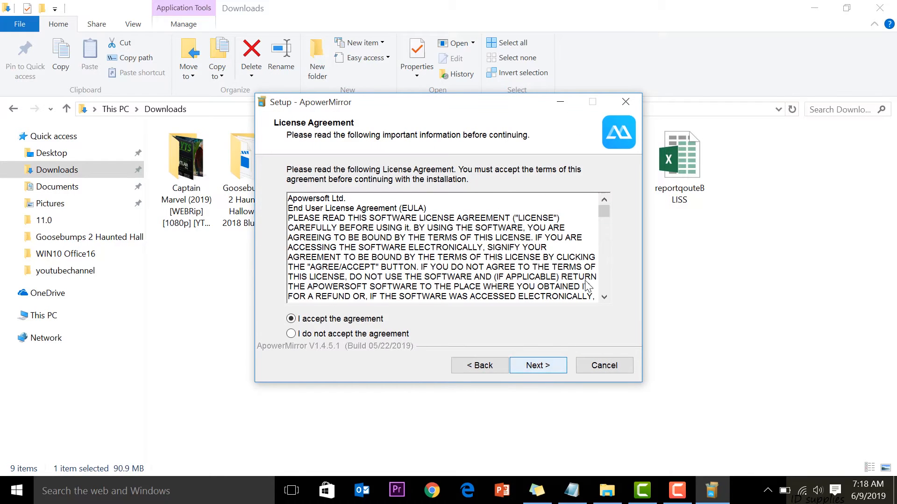
{"action": "left_click", "coordinate": [538, 366]}
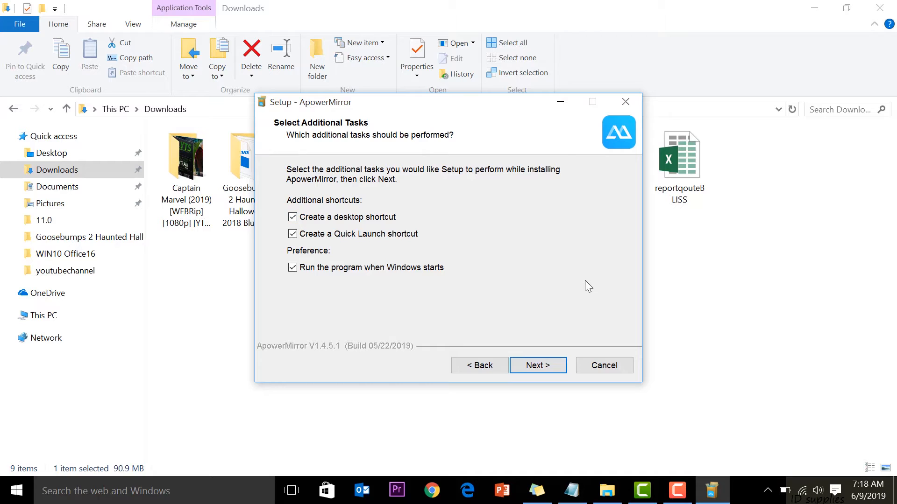
{"action": "left_click", "coordinate": [539, 365]}
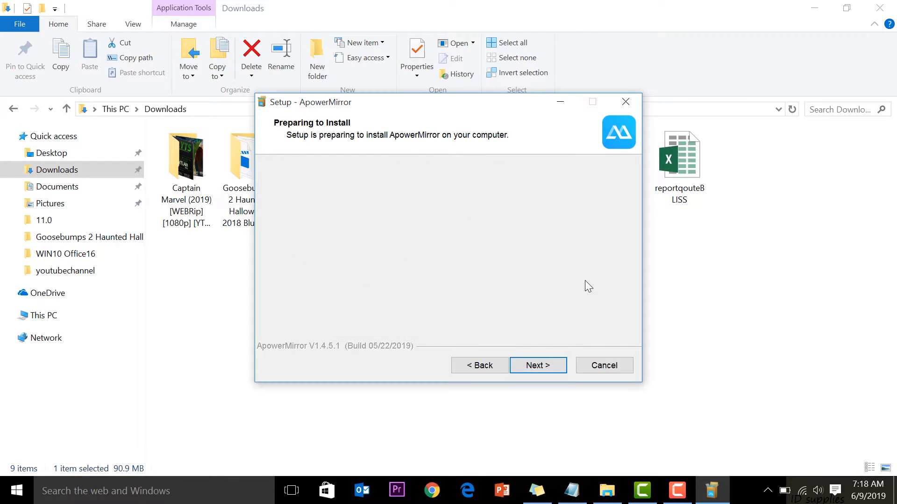
{"action": "left_click", "coordinate": [538, 366]}
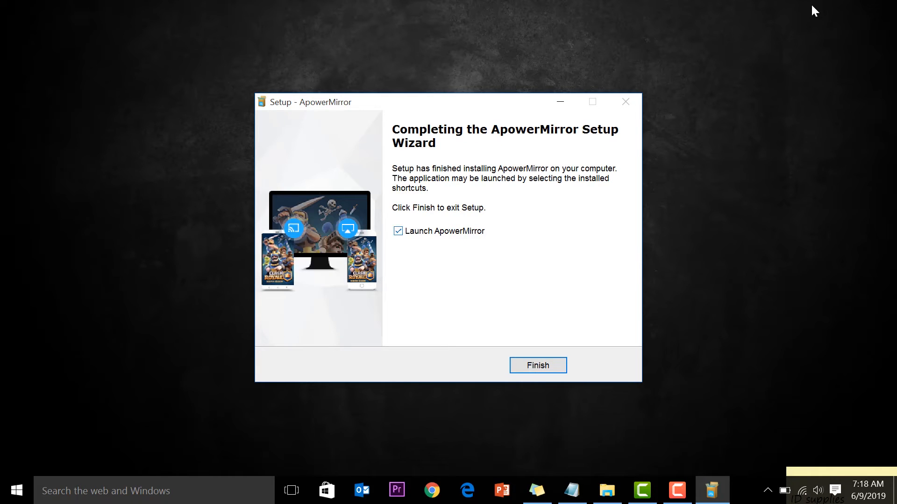
Finish setup to launch ApowerMirror and choose Sign up under FREE ACCOUNT
{"action": "left_click", "coordinate": [538, 365]}
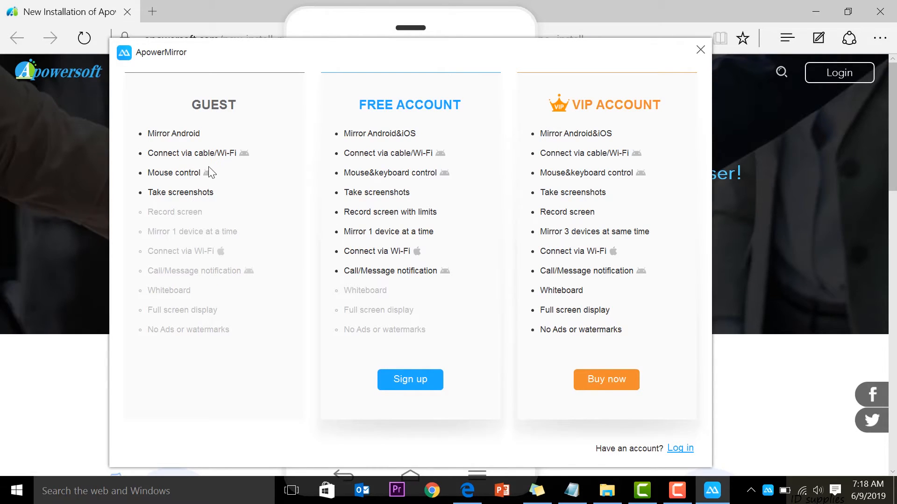
{"action": "mouse_move", "coordinate": [388, 187]}
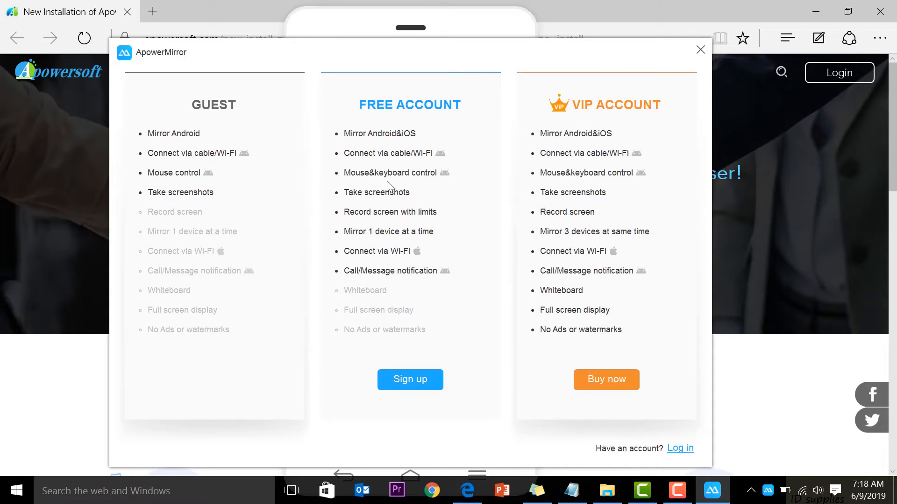
{"action": "mouse_move", "coordinate": [369, 299]}
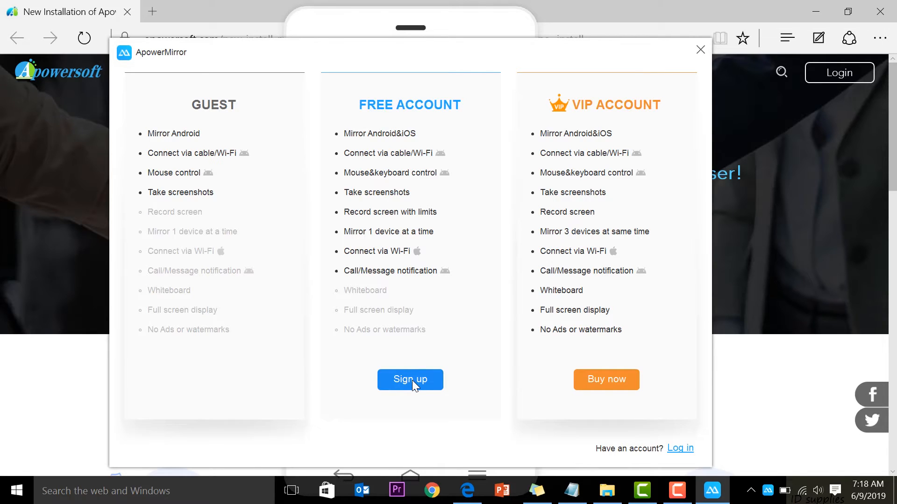
{"action": "left_click", "coordinate": [410, 379]}
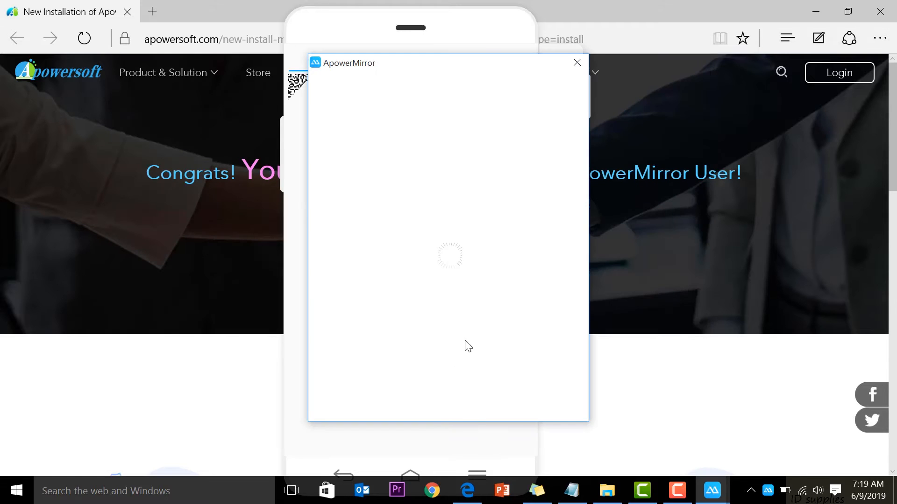
{"action": "mouse_move", "coordinate": [515, 167]}
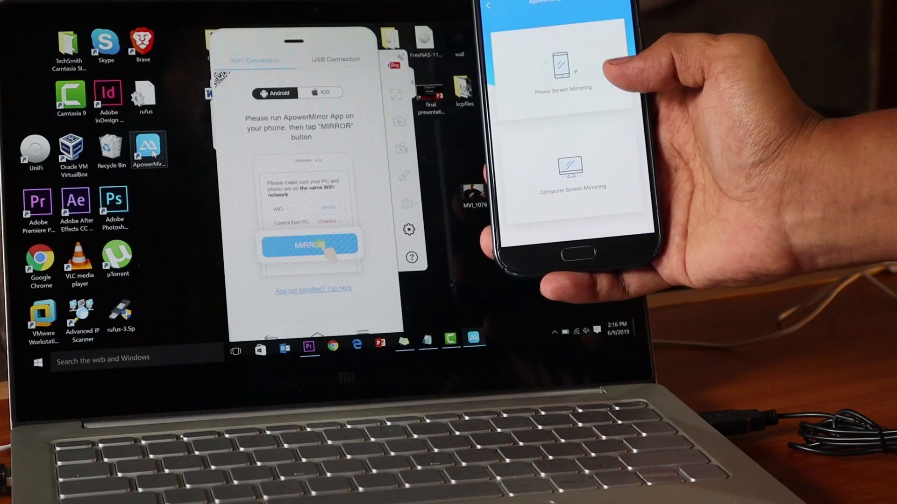
Start mirroring the Android phone's screen to the PC, awaiting the START NOW prompt
{"action": "left_click", "coordinate": [309, 246]}
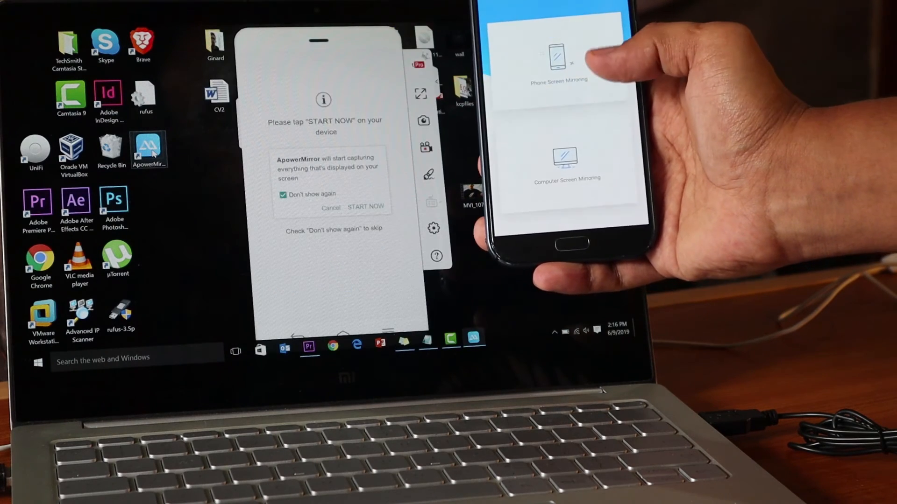